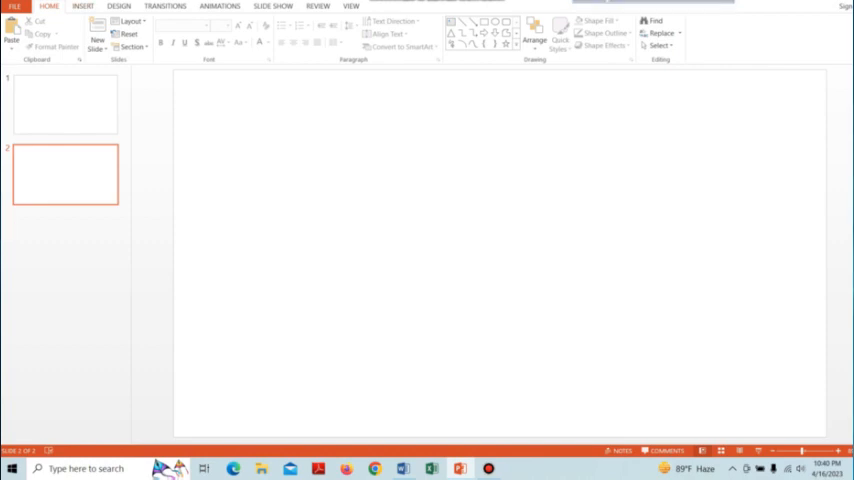
pyautogui.moveTo(451, 20)
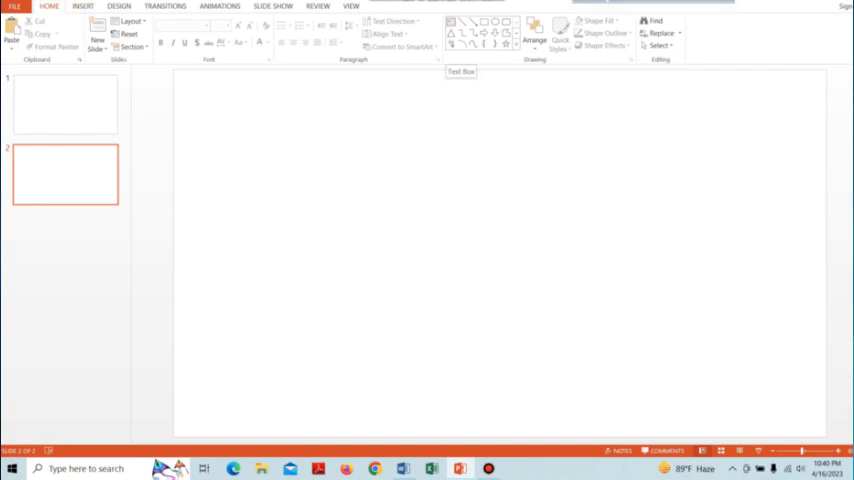
# Step: Draw a text box near the top of slide 2 reading 'Follow us on facebook'
pyautogui.click(451, 21)
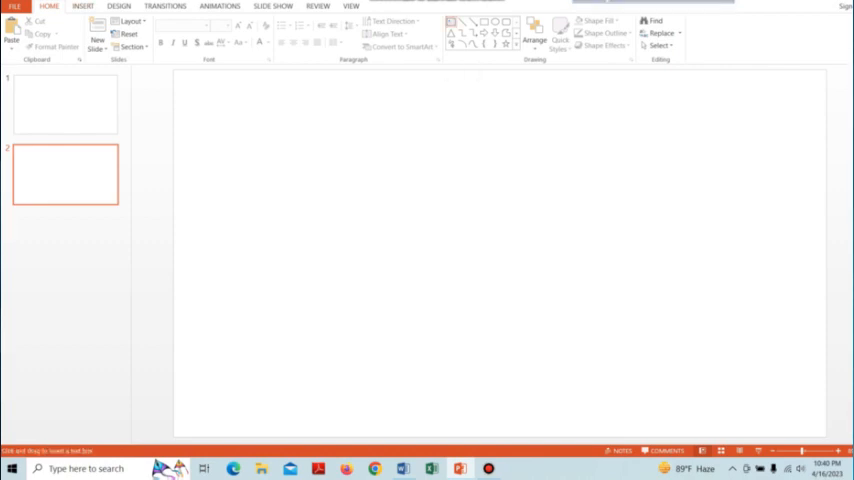
pyautogui.moveTo(278, 131); pyautogui.dragTo(508, 177)
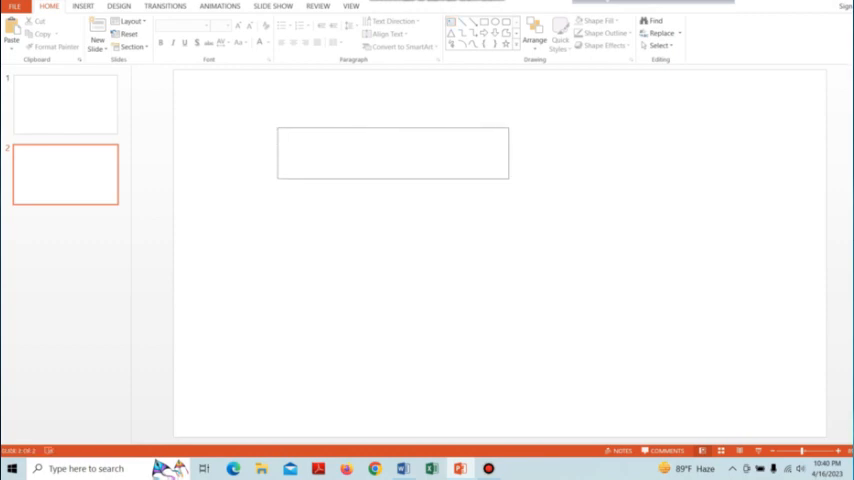
pyautogui.click(392, 153)
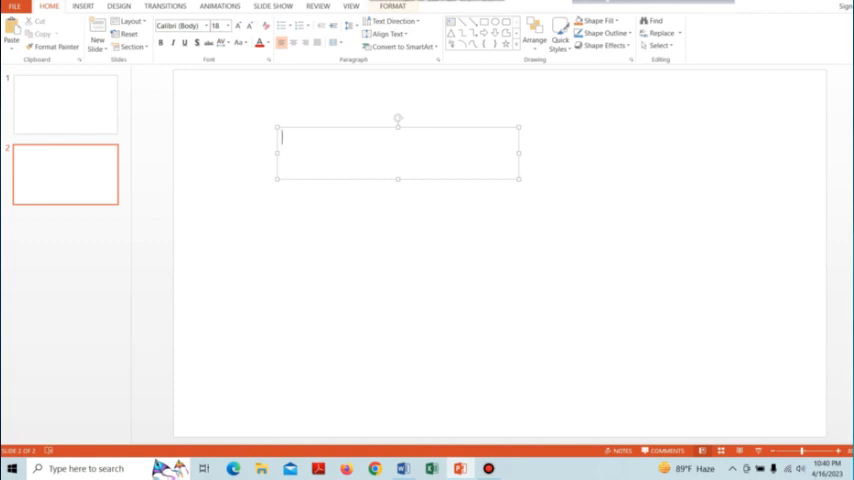
pyautogui.write('Follow us on face')
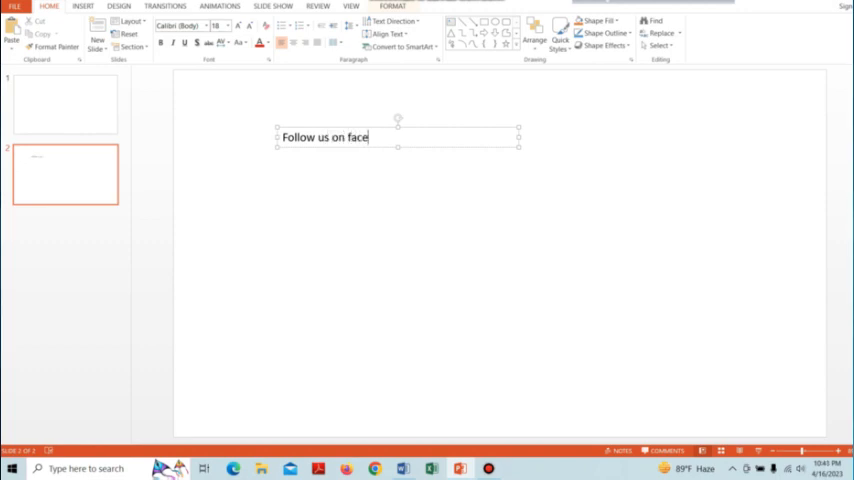
pyautogui.write('book')
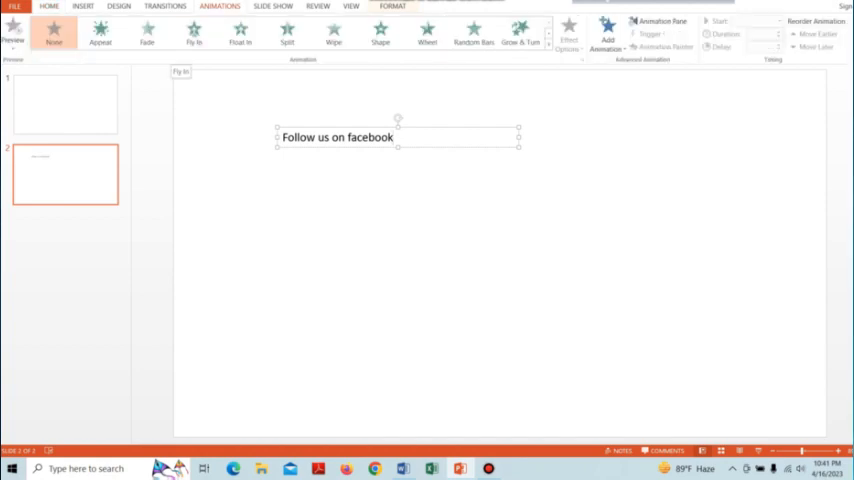
# Step: Give the text box a Fly In animation From Right, starting With Previous
pyautogui.click(193, 33)
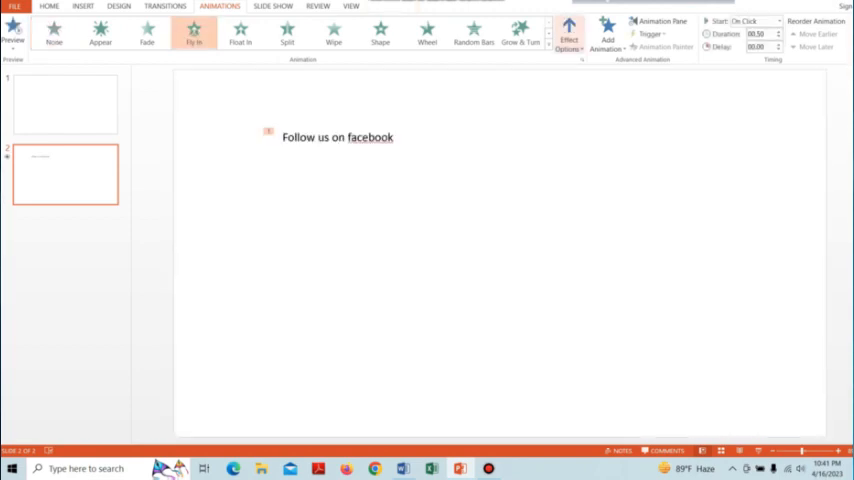
pyautogui.click(569, 37)
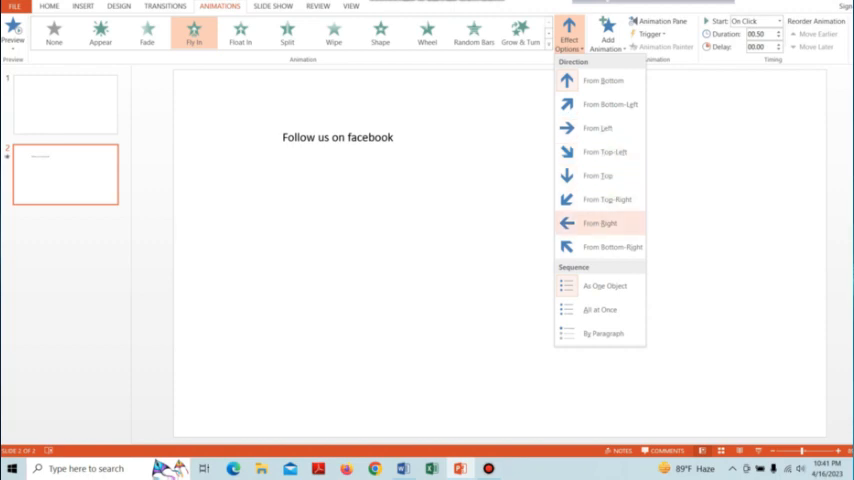
pyautogui.click(600, 223)
pyautogui.write('10')
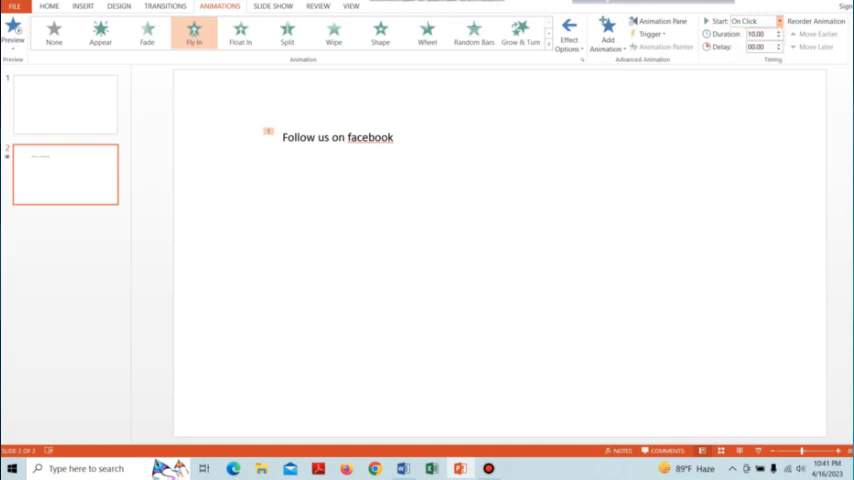
pyautogui.click(757, 21)
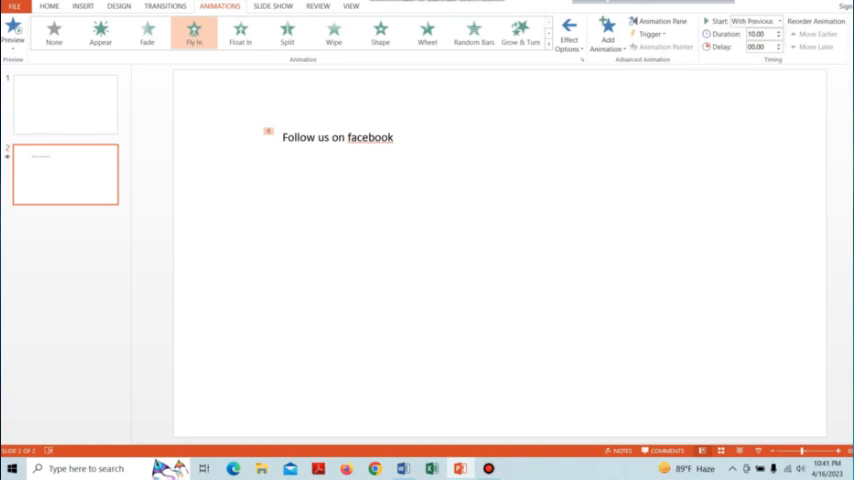
pyautogui.click(337, 137)
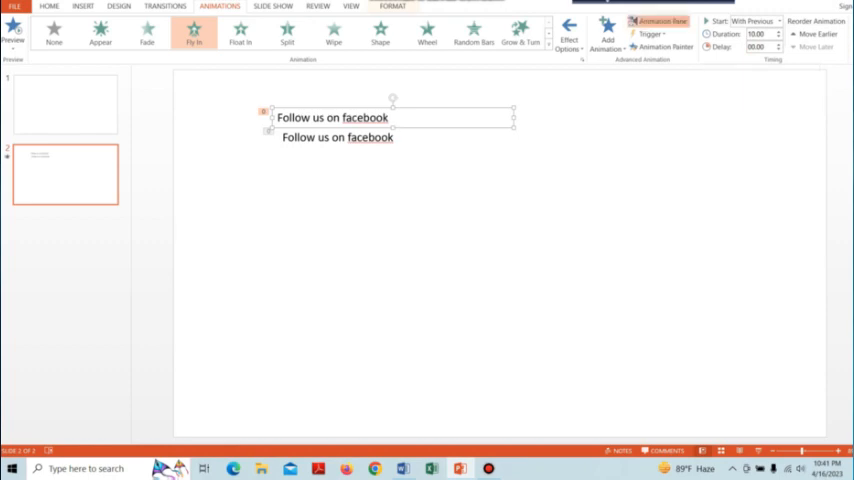
# Step: Show the Animation Pane listing both text boxes' entrance animations
pyautogui.click(658, 20)
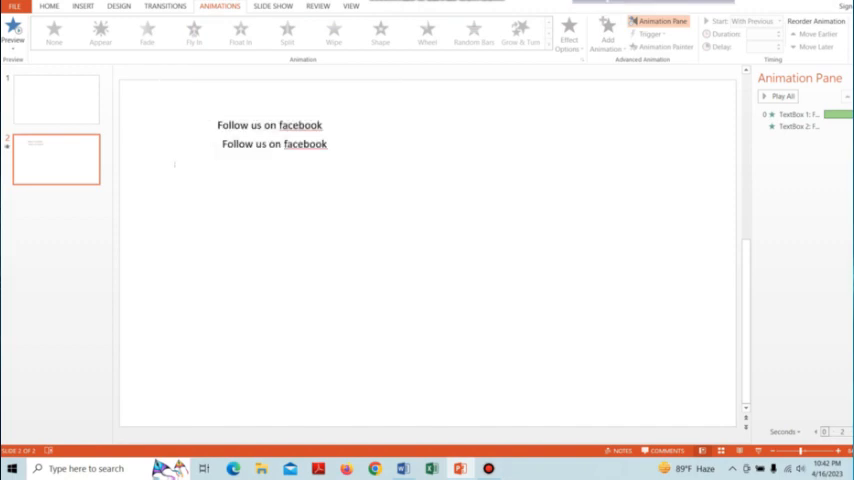
# Step: Apply Align Center and Align Top to both 'Follow us on facebook' text boxes
pyautogui.click(193, 33)
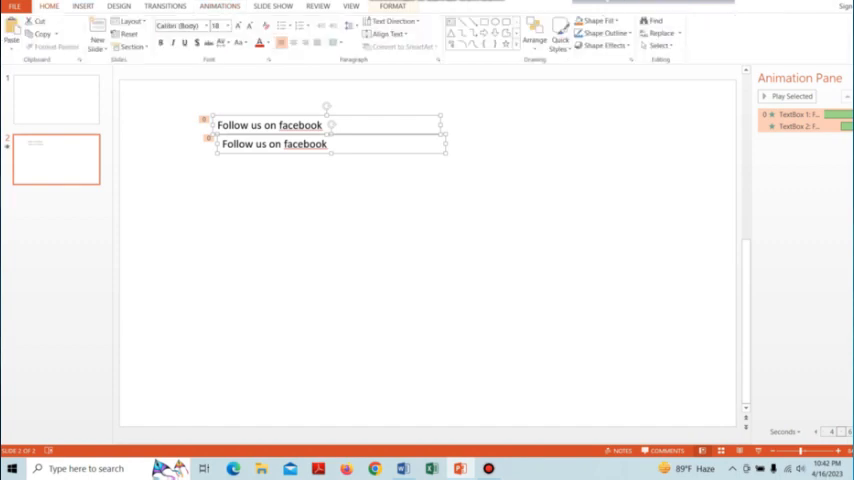
pyautogui.click(534, 36)
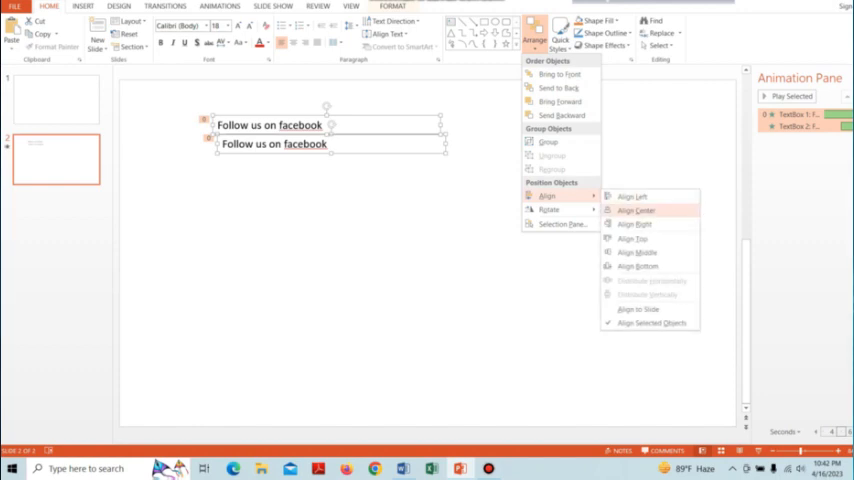
pyautogui.click(637, 210)
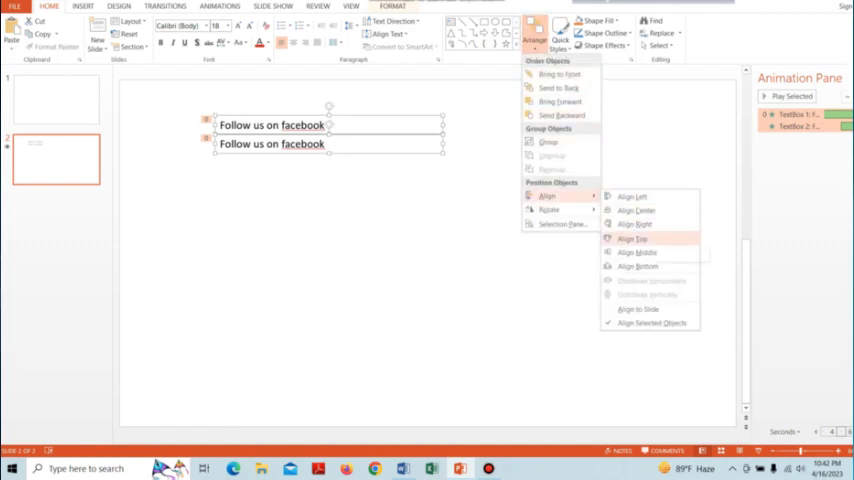
pyautogui.click(632, 239)
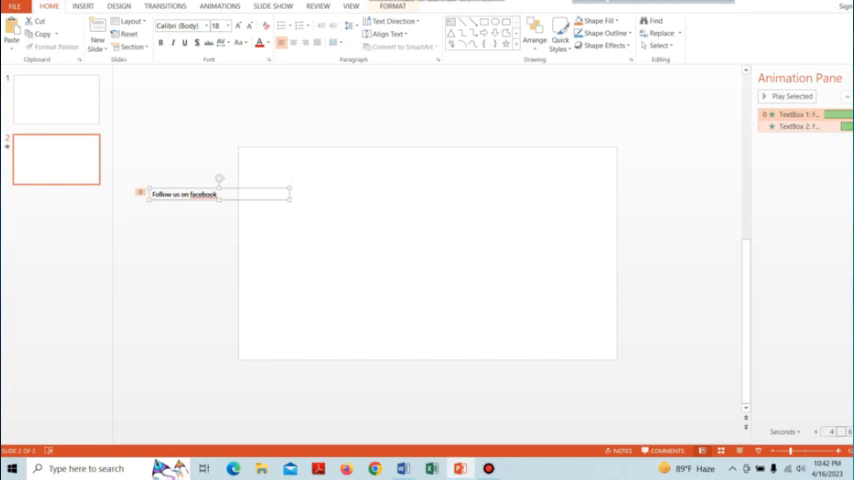
# Step: Bring up the Timing settings for the stacked boxes' fly-in animation
pyautogui.rightClick(800, 114)
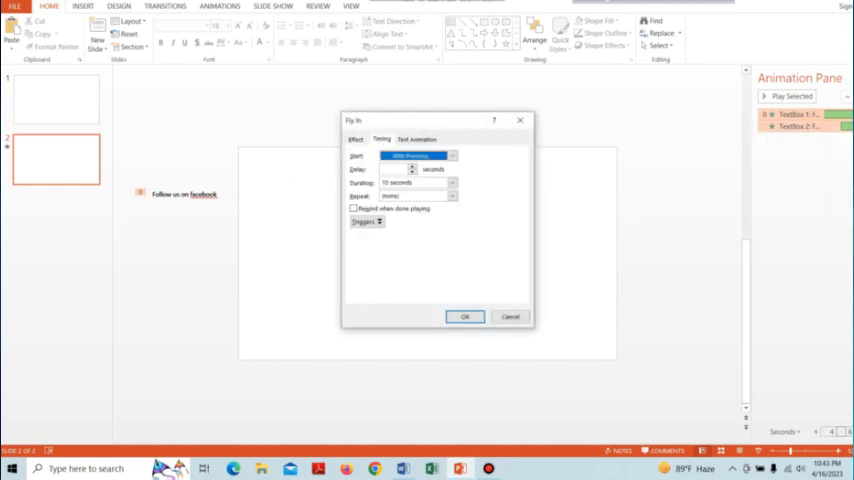
# Step: Set the fly-in Repeat to Until End of Slide and confirm
pyautogui.click(451, 196)
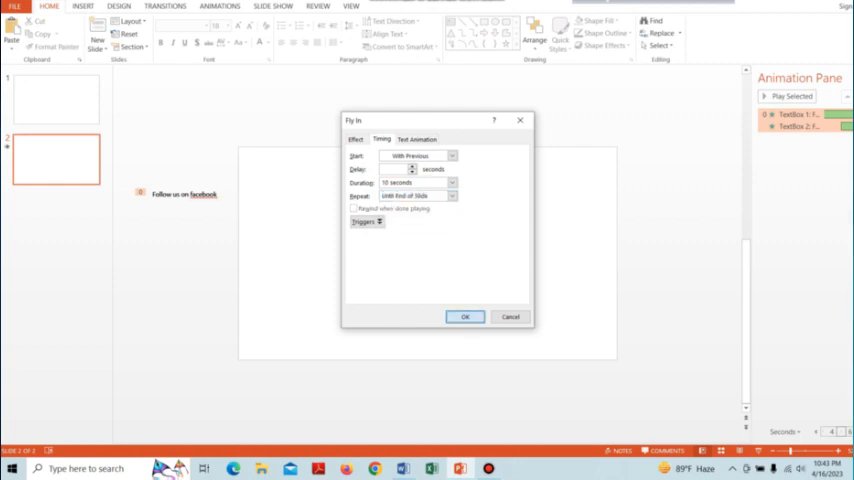
pyautogui.click(464, 317)
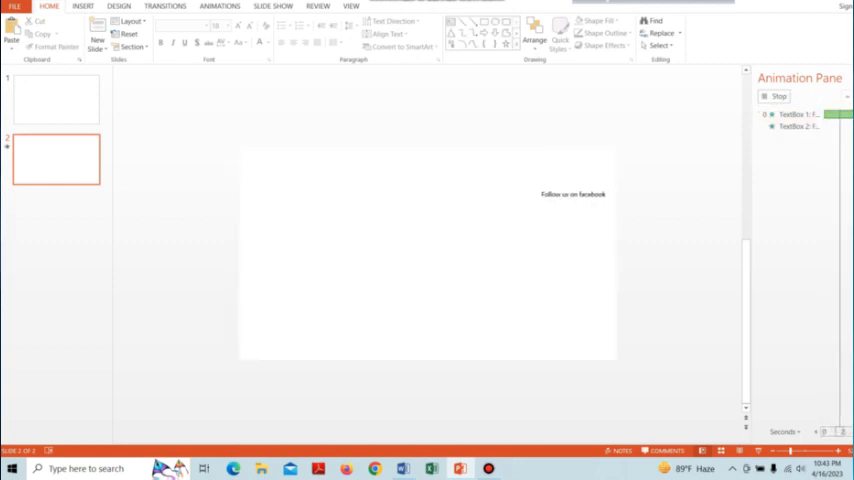